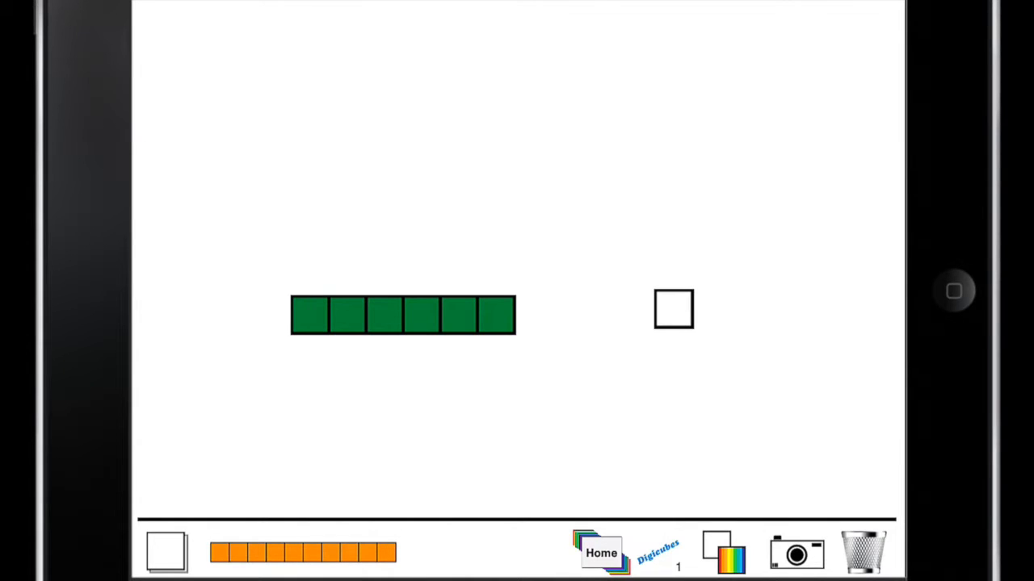
Drag the green six-cube row and the single white cube into the trash can.
left_click_drag(672, 309, 575, 319)
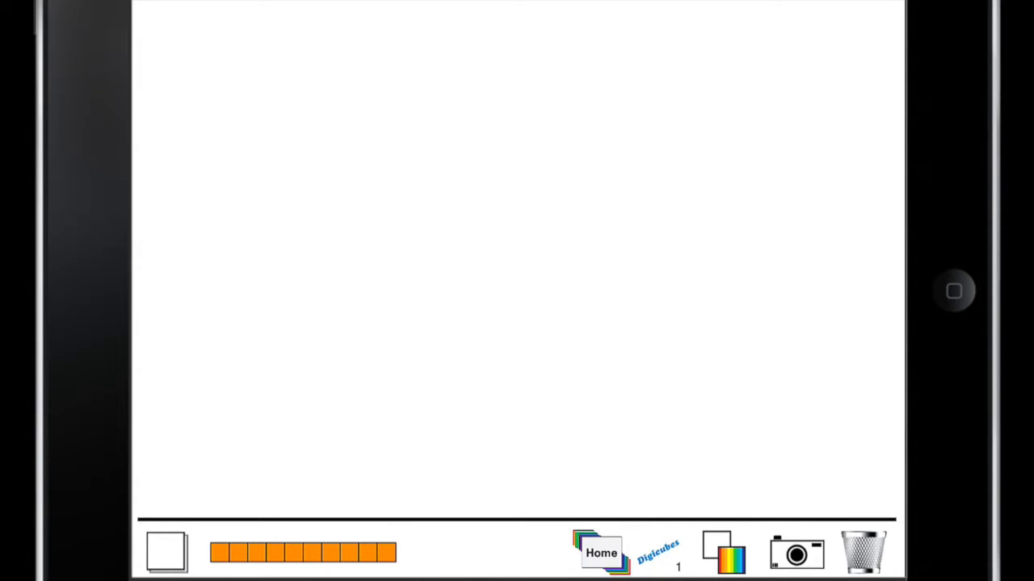
Place the orange ten-cube rod on the board and set three white single cubes beside it.
left_click_drag(303, 552, 380, 309)
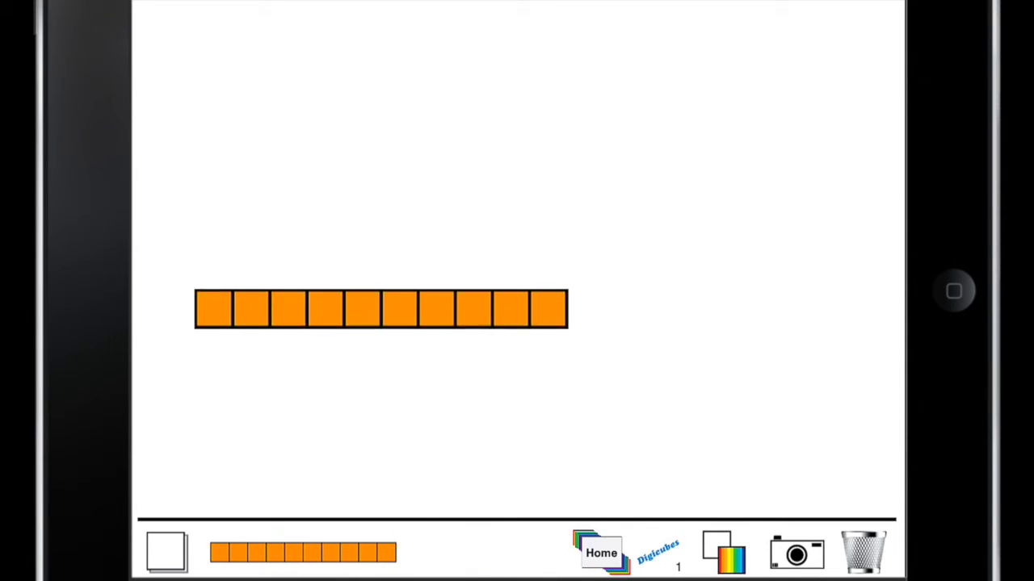
left_click_drag(382, 310, 395, 244)
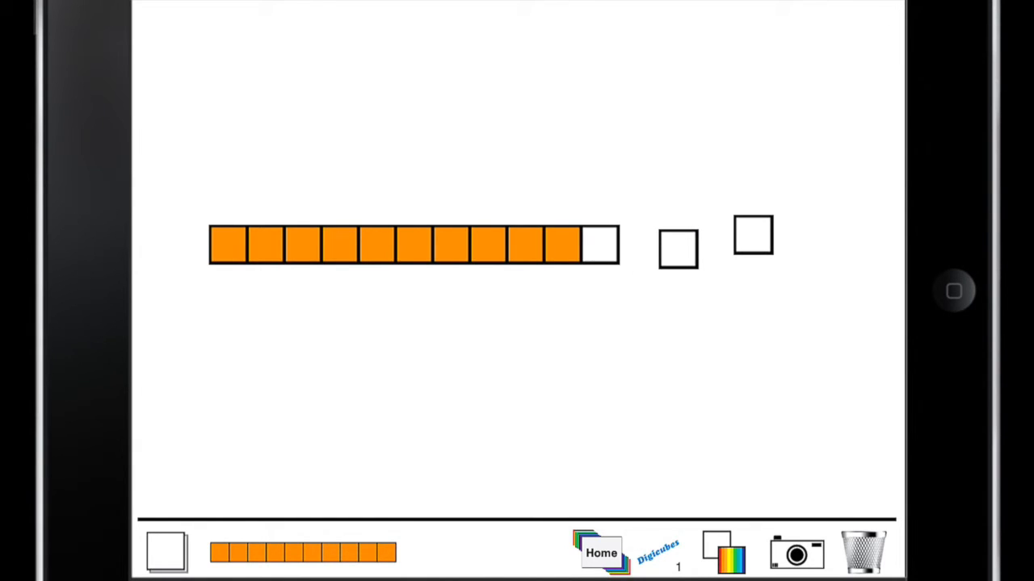
left_click_drag(597, 243, 623, 321)
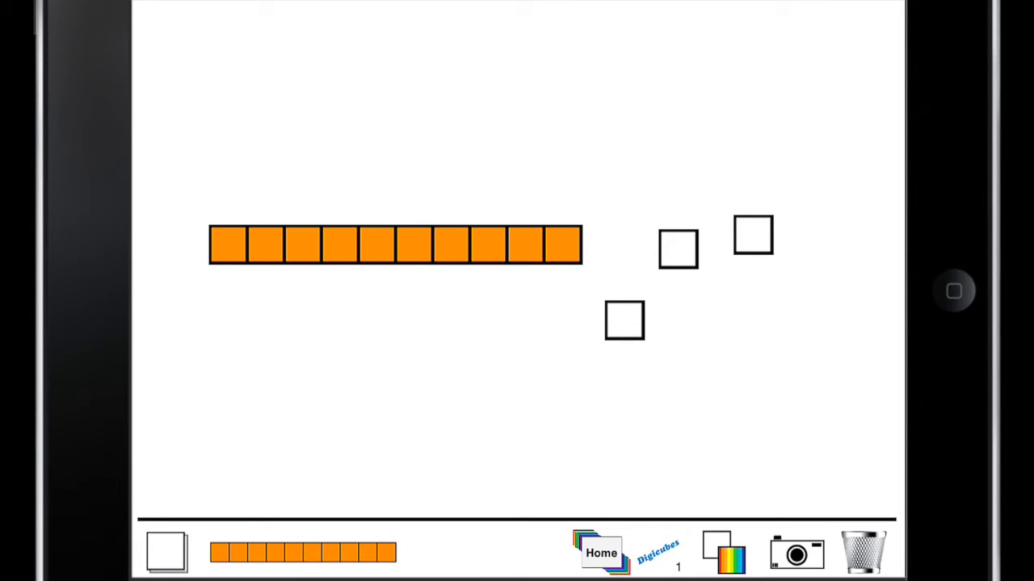